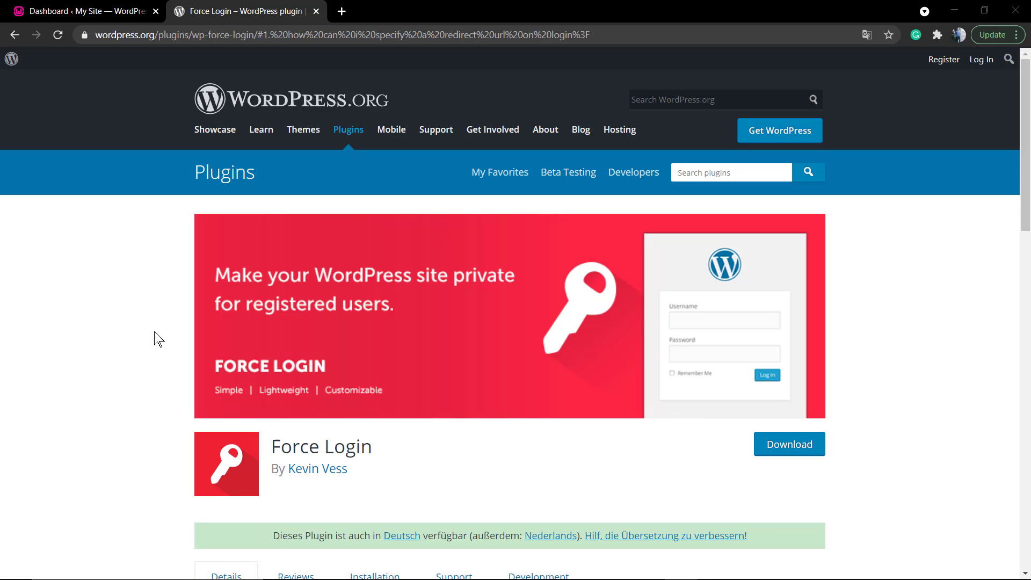
pyautogui.moveTo(193, 330)
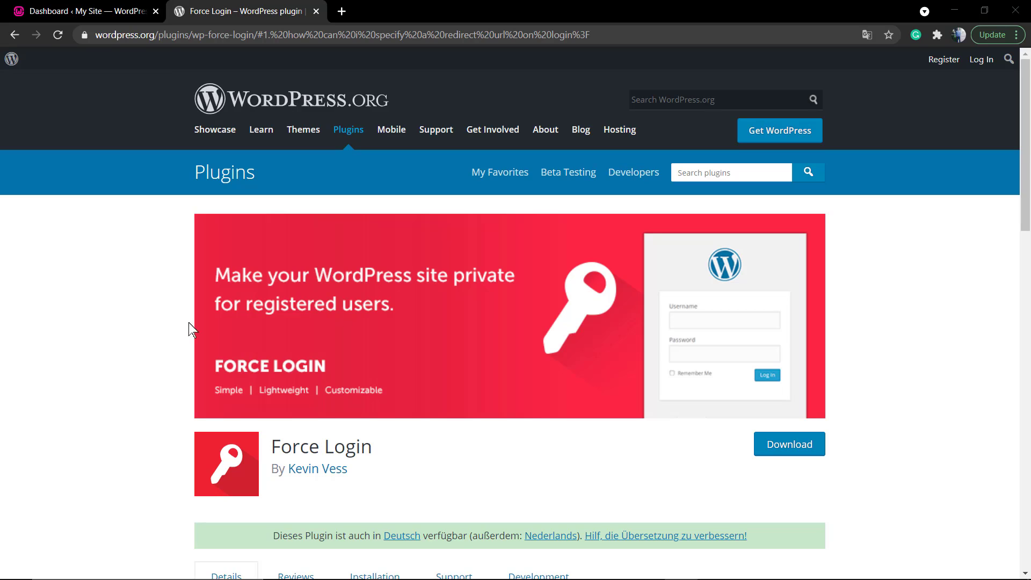
# Step: Review the Force Login plugin page on WordPress.org, then return to the site's admin dashboard
pyautogui.scroll(-3)
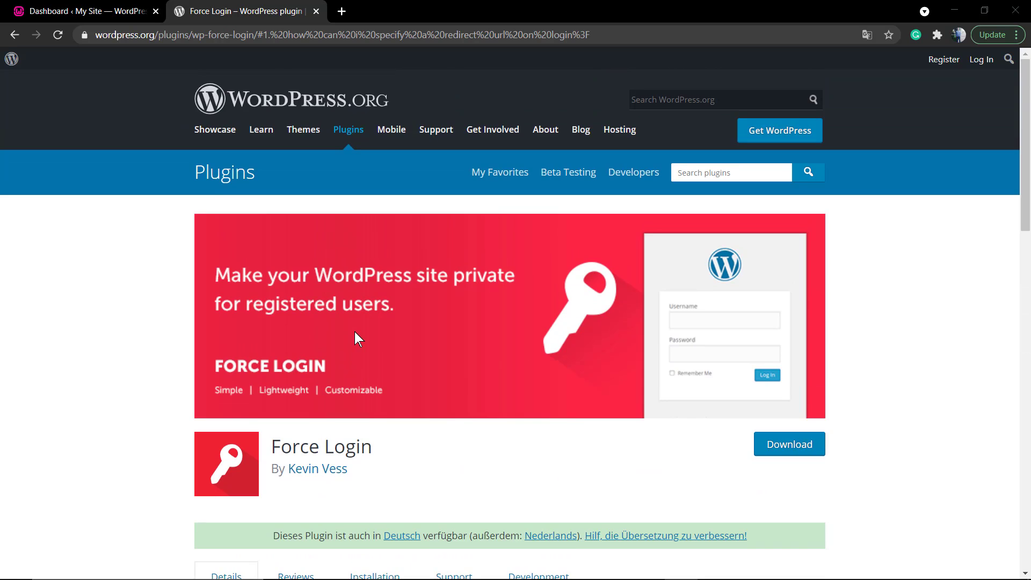
pyautogui.scroll(-3)
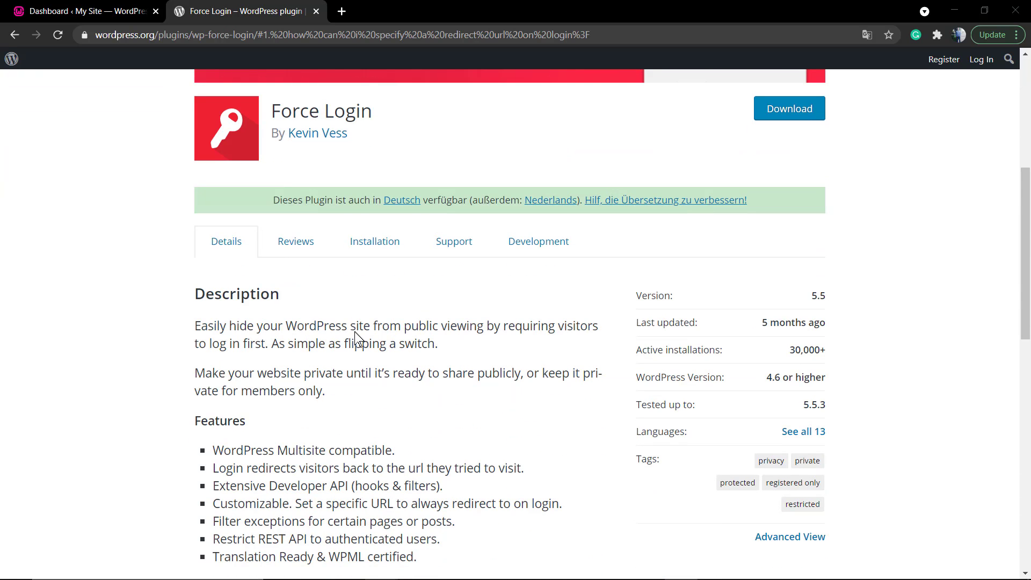
pyautogui.scroll(3)
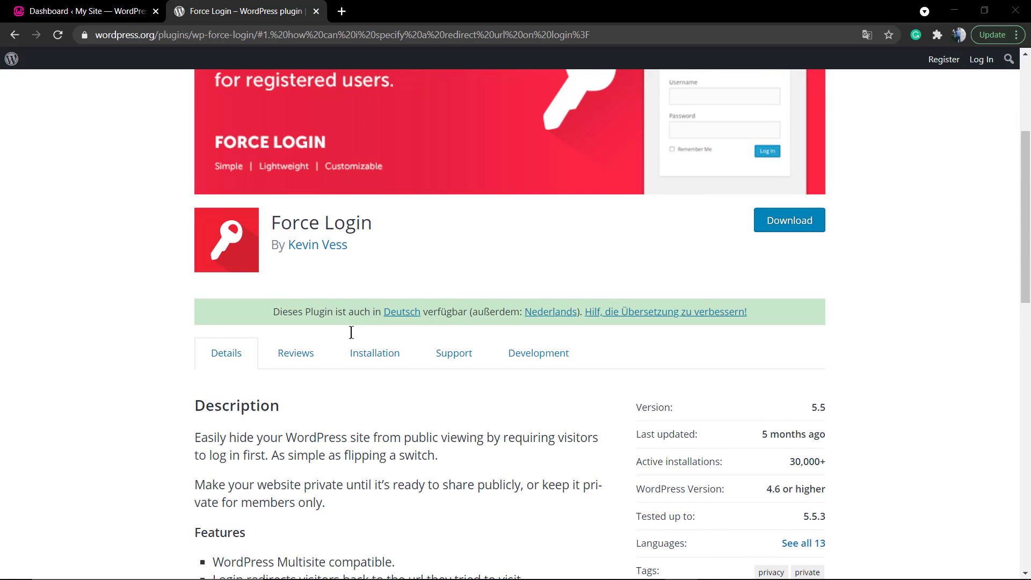
pyautogui.scroll(-3)
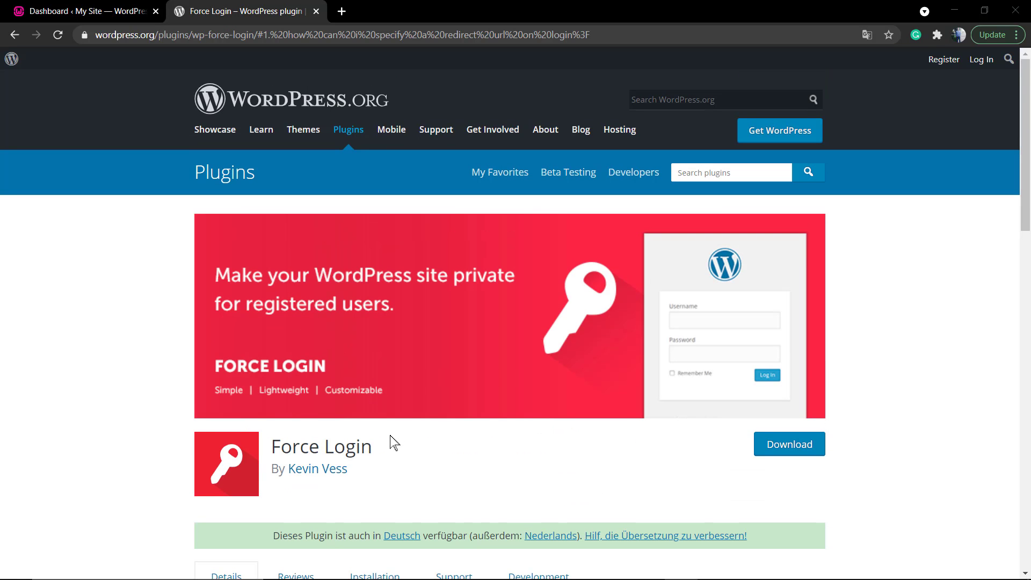
pyautogui.doubleClick(321, 446)
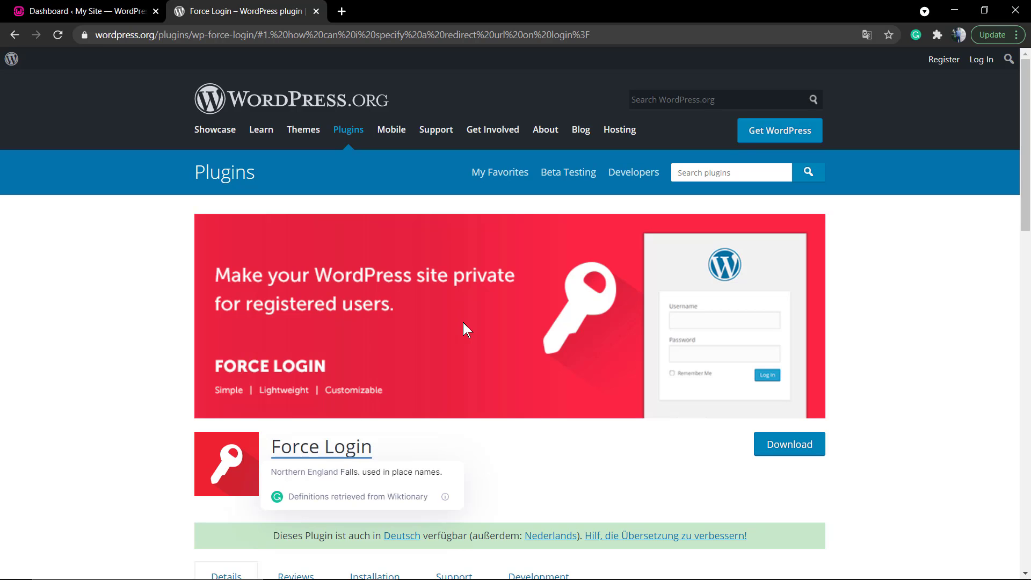
pyautogui.click(79, 11)
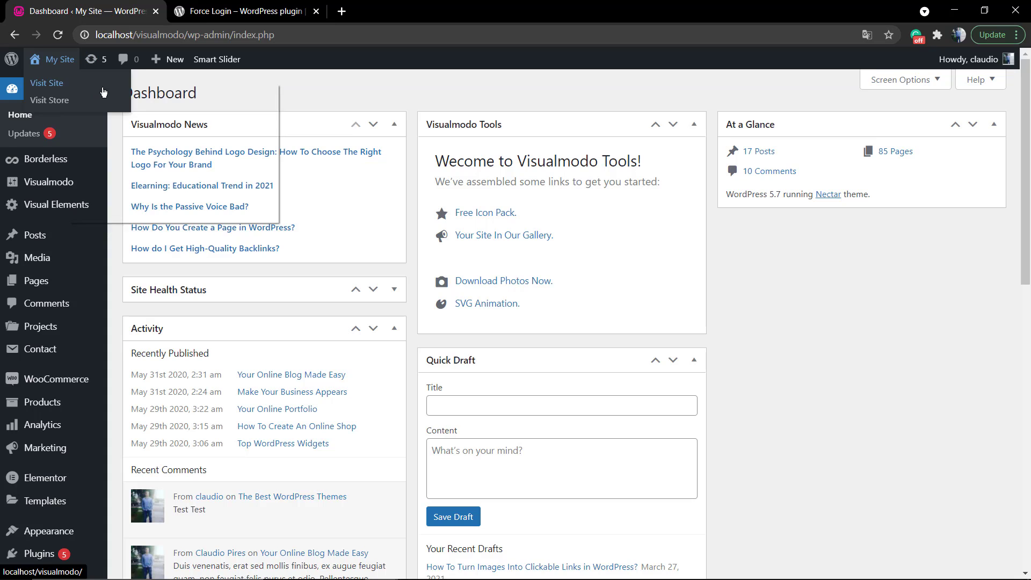
# Step: Keep the live site open in another tab and go to Plugins > Add New
pyautogui.click(46, 83)
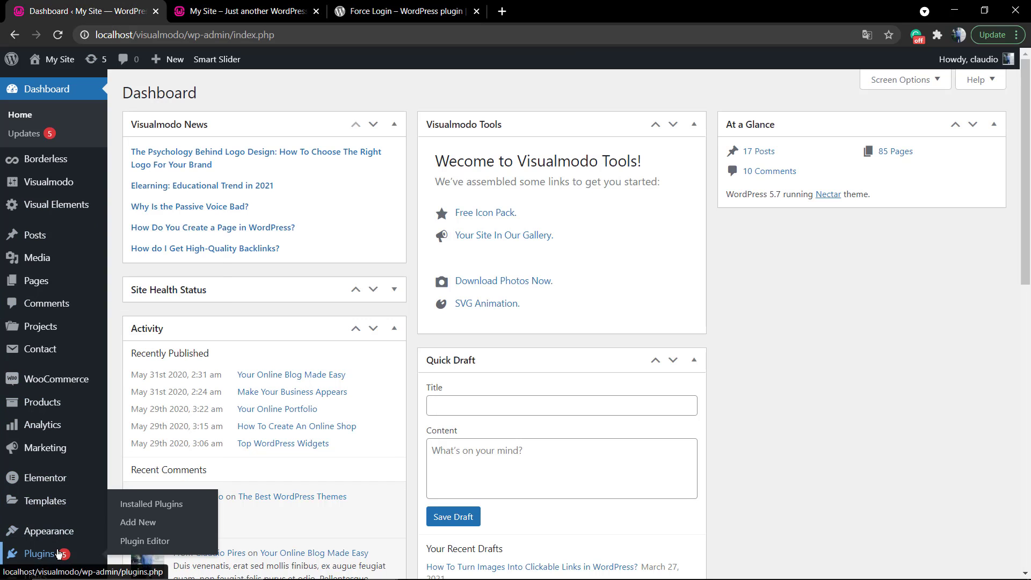
pyautogui.click(138, 522)
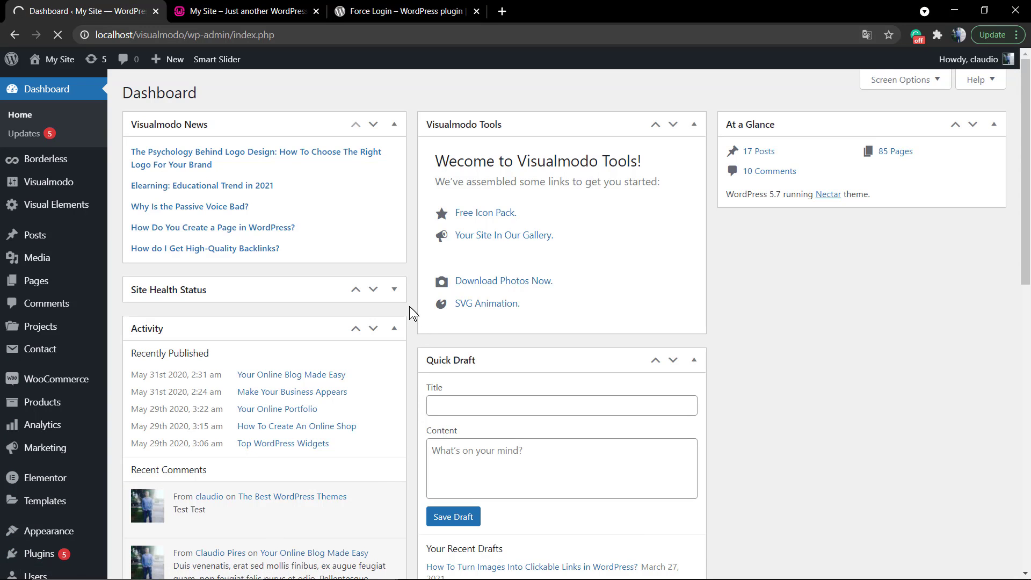
pyautogui.click(27, 551)
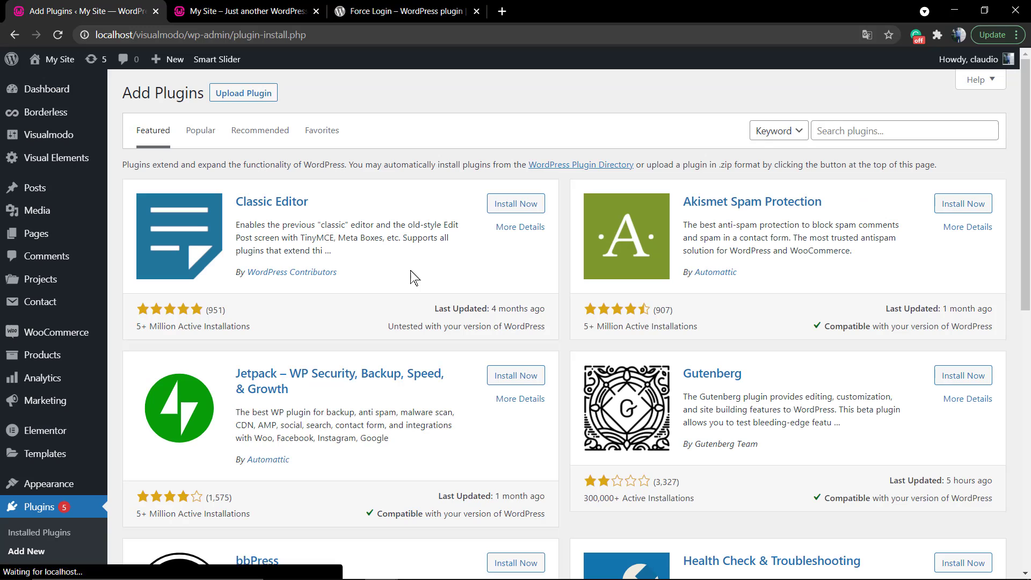
# Step: Search for 'Force Login', install the plugin from the results and activate it
pyautogui.write('Force Login')
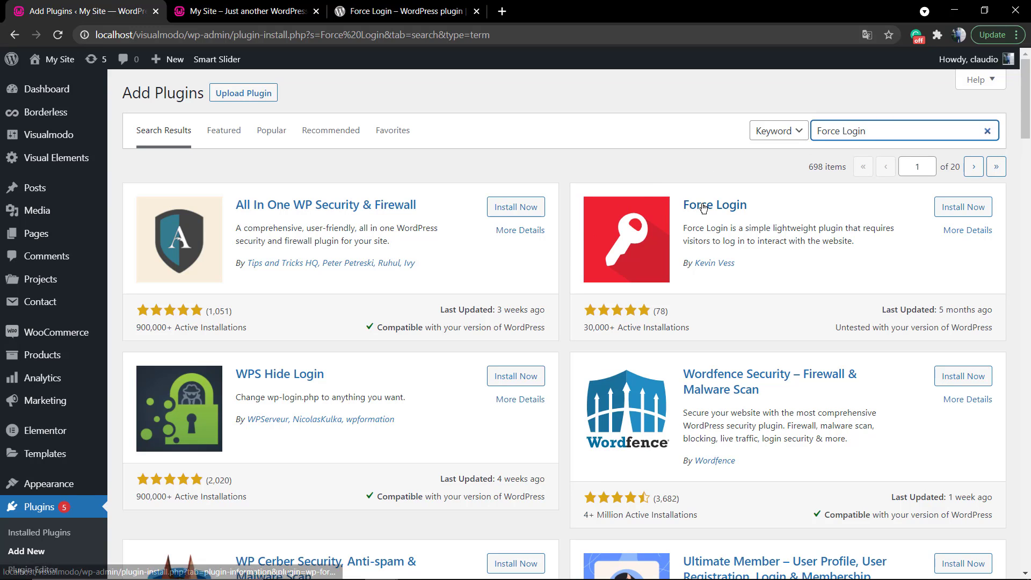
pyautogui.moveTo(724, 232)
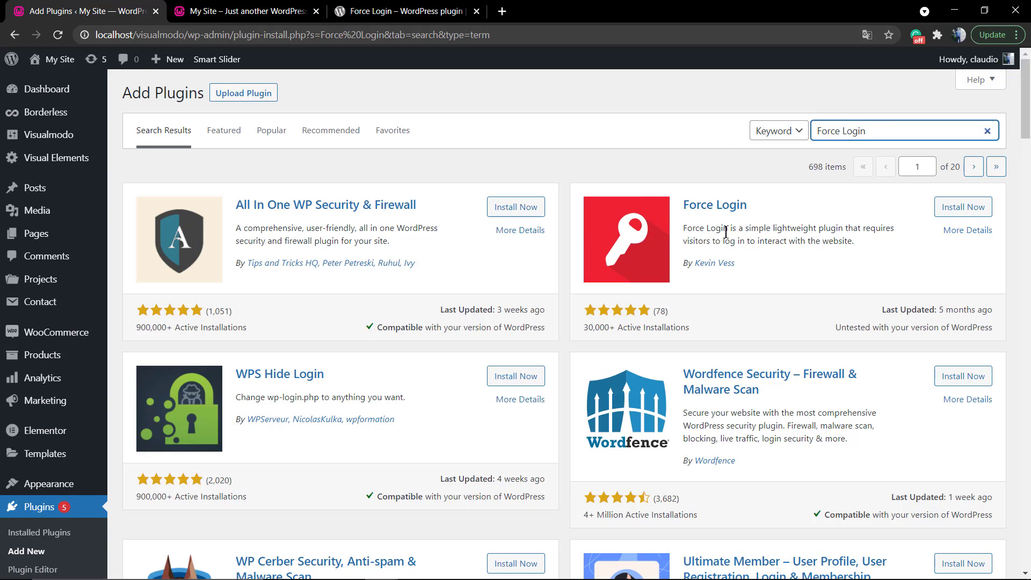
pyautogui.click(962, 208)
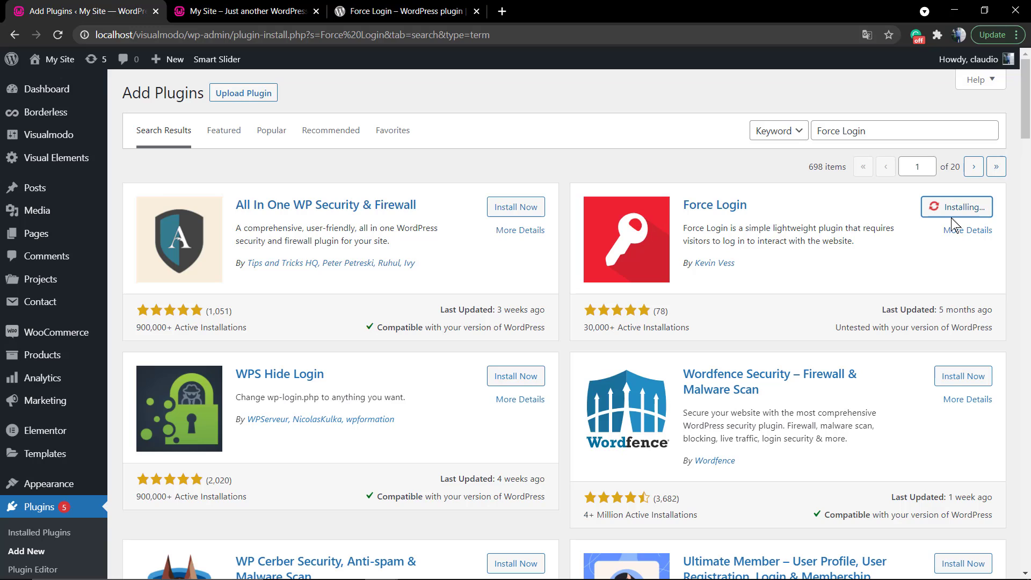
pyautogui.moveTo(967, 230)
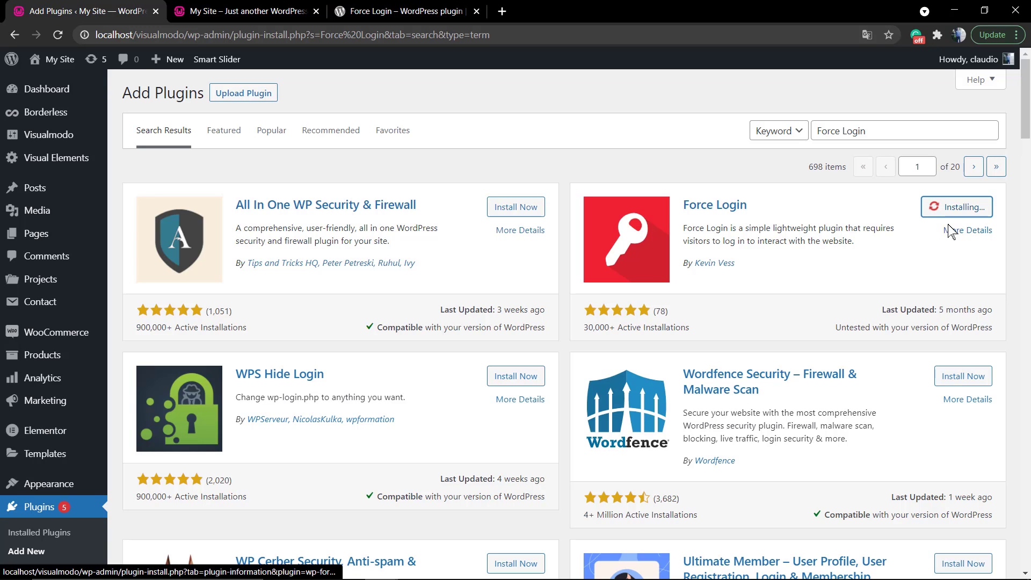
pyautogui.moveTo(898, 254)
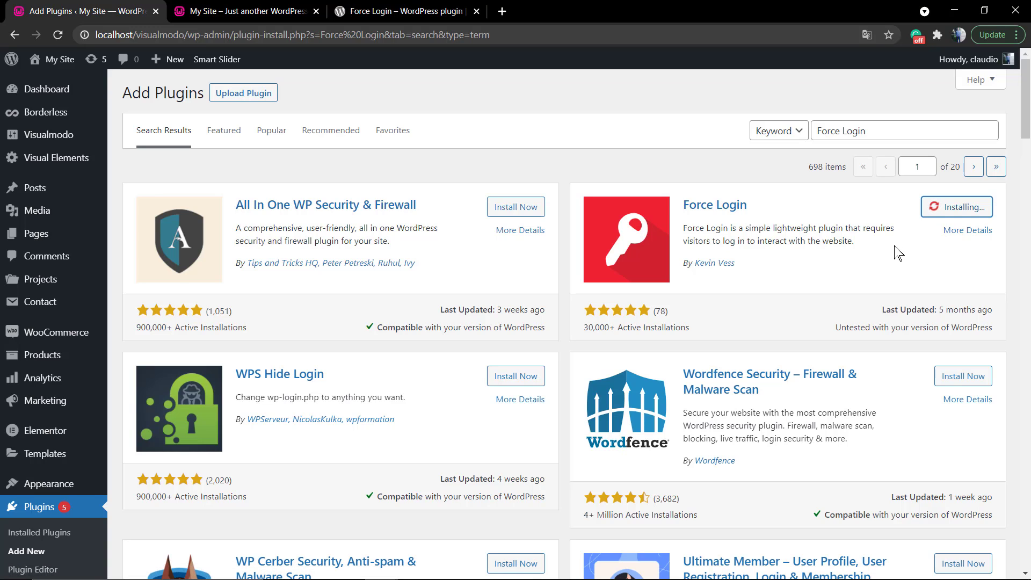
pyautogui.moveTo(929, 228)
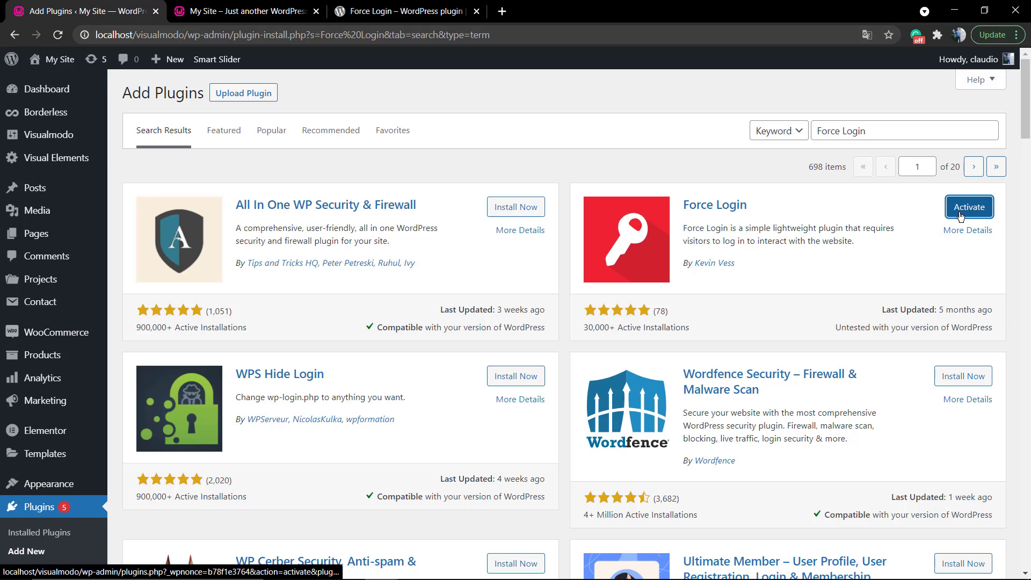
pyautogui.click(967, 206)
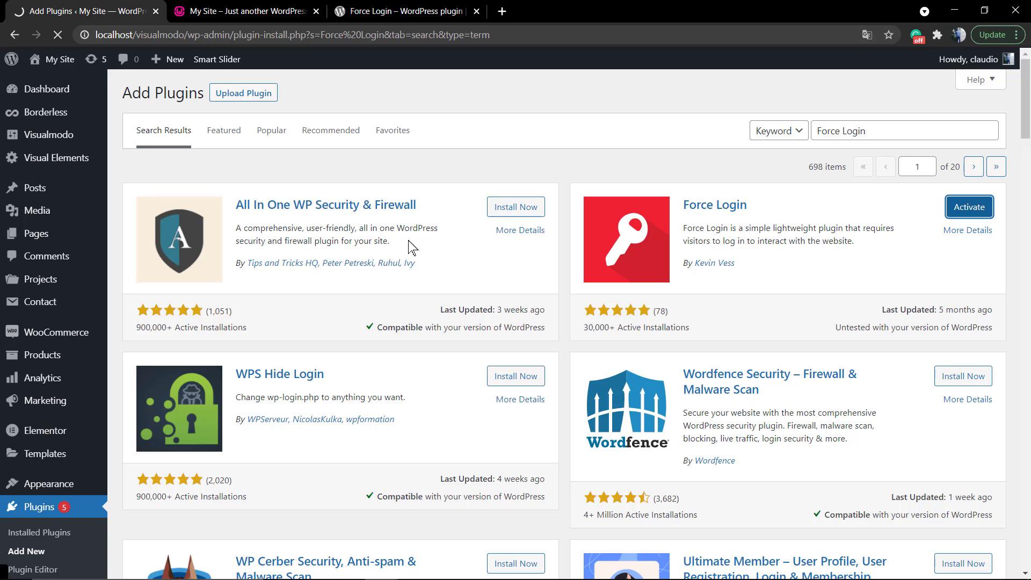
pyautogui.click(967, 206)
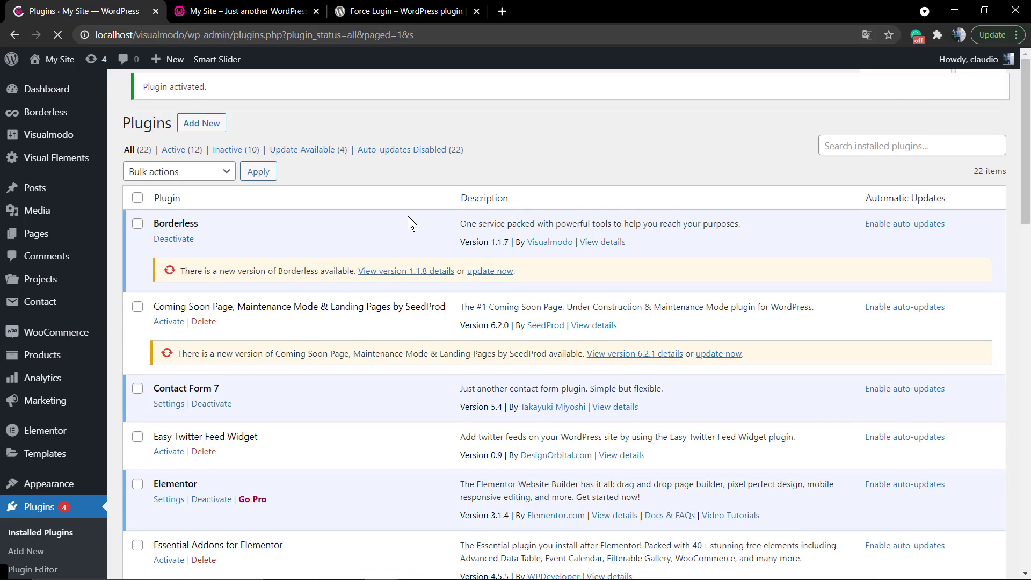
# Step: Scroll the installed plugins list to confirm Force Login shows as active
pyautogui.scroll(-3)
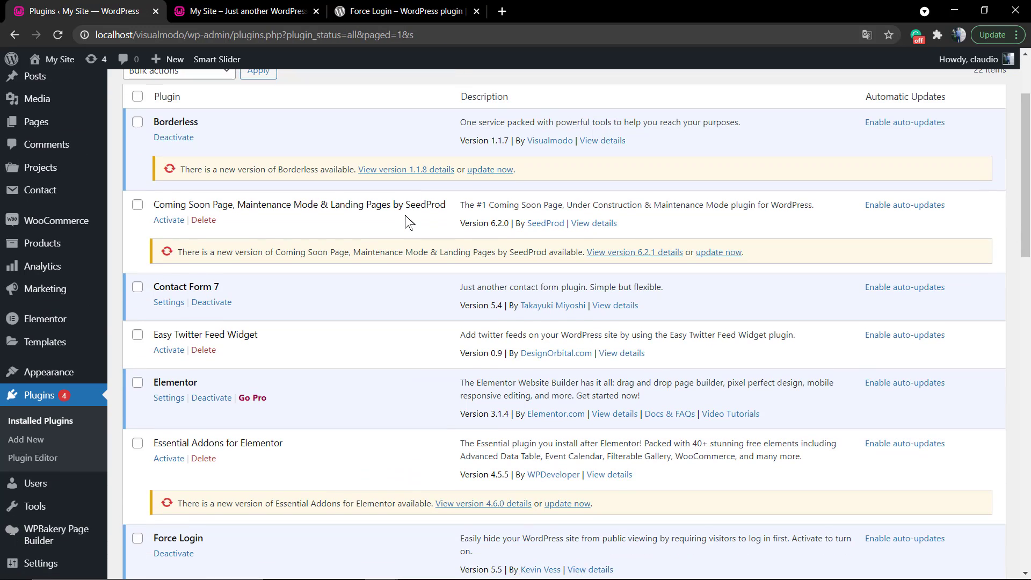
pyautogui.scroll(-3)
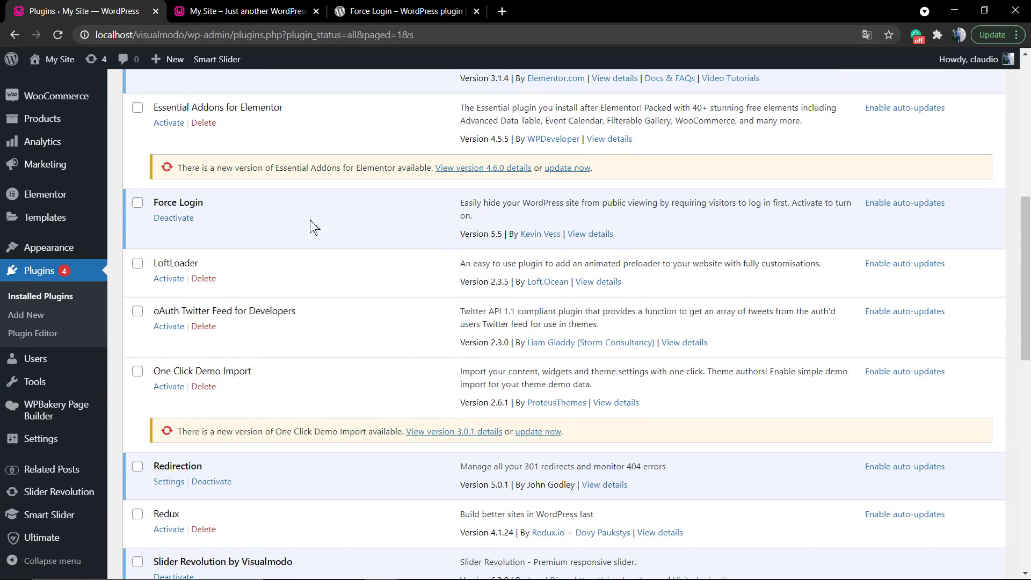
pyautogui.moveTo(120, 400)
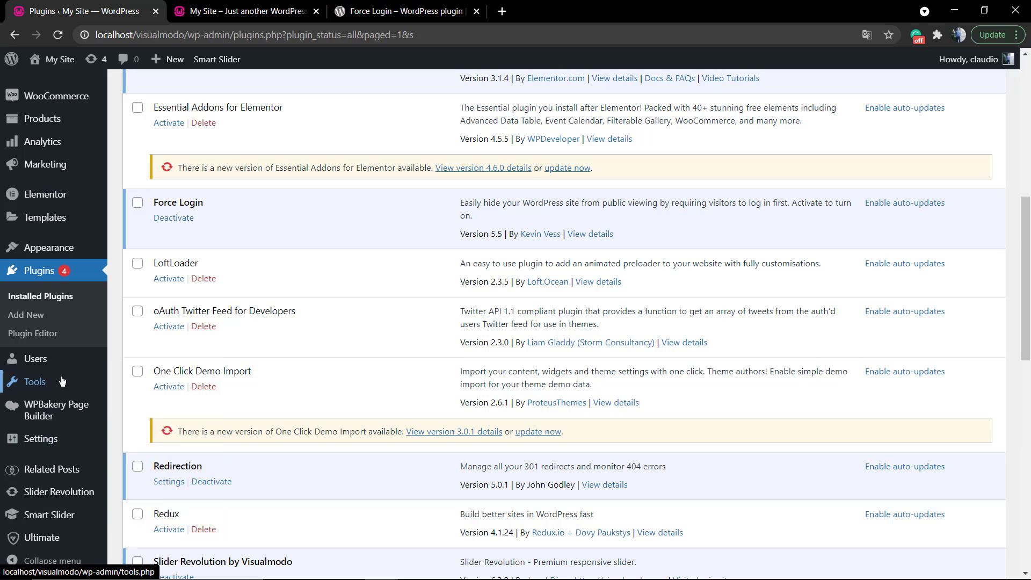
pyautogui.moveTo(35, 358)
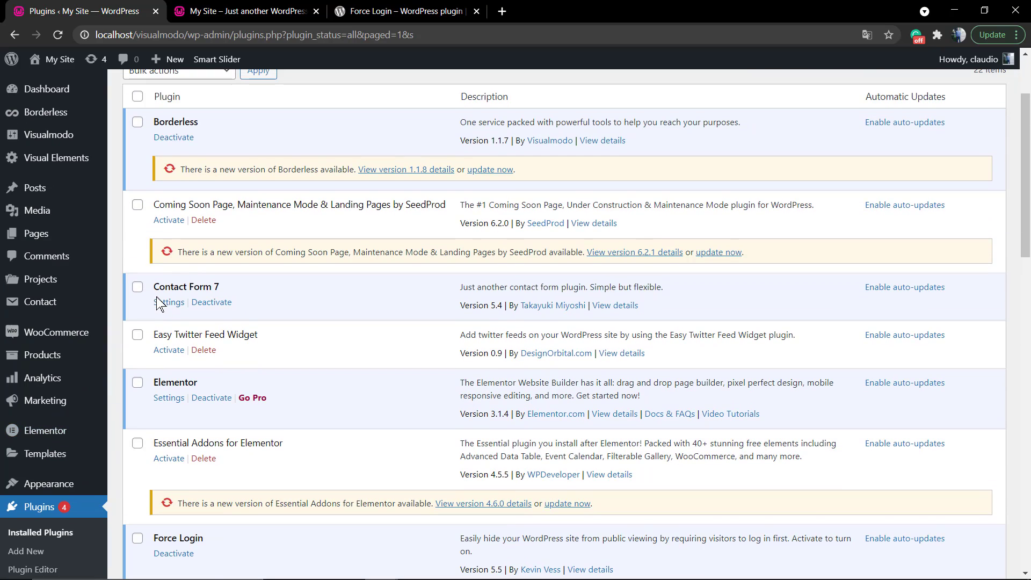
pyautogui.scroll(-3)
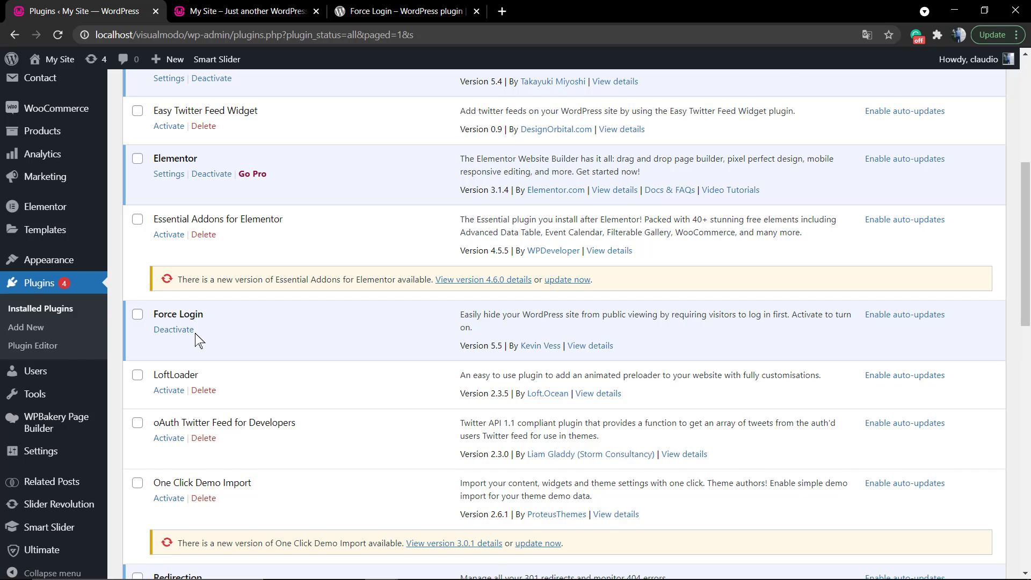
pyautogui.scroll(-3)
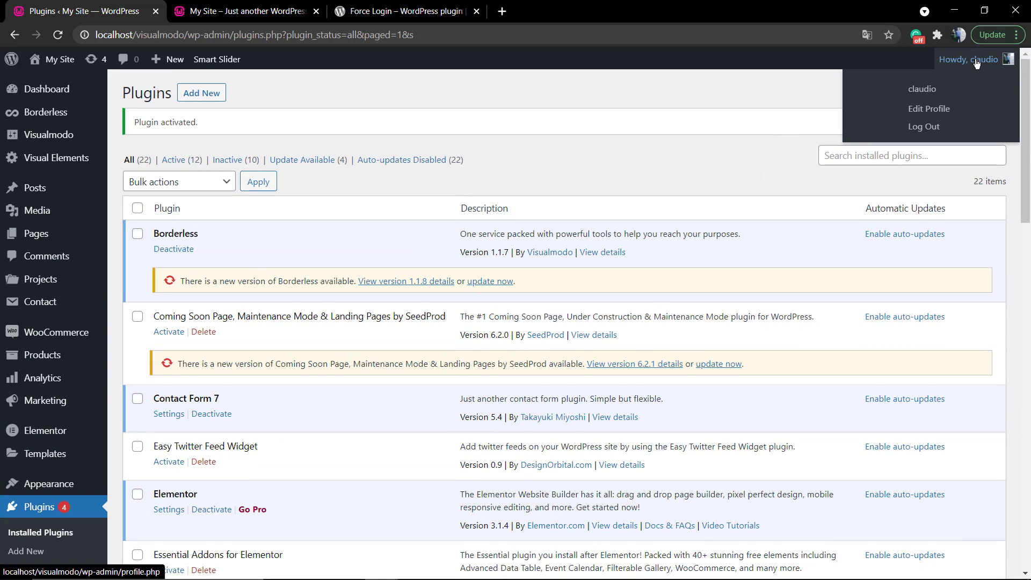
# Step: Log out of the admin, then log back in through the WordPress login form with the saved credentials
pyautogui.click(922, 126)
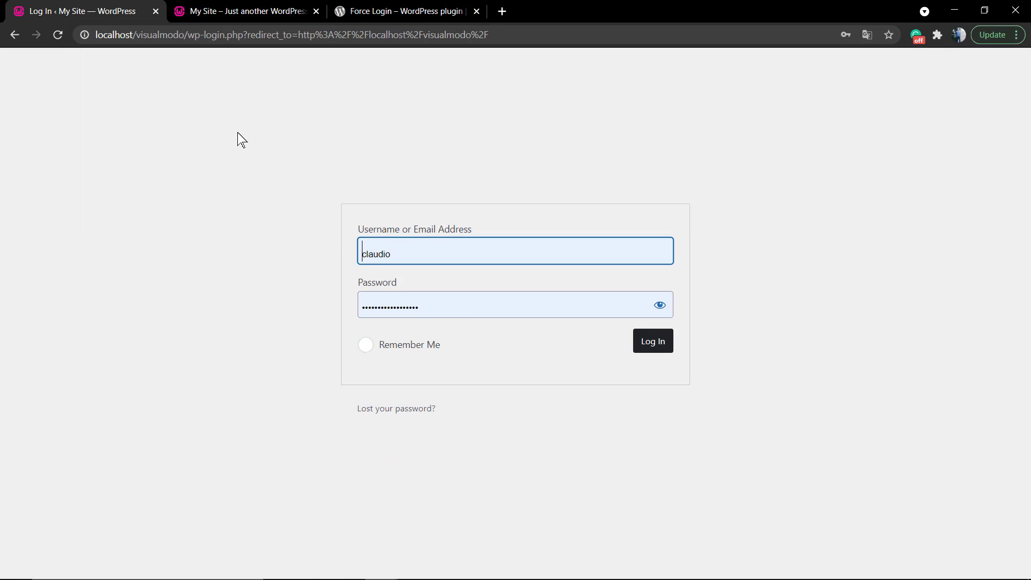
pyautogui.doubleClick(194, 34)
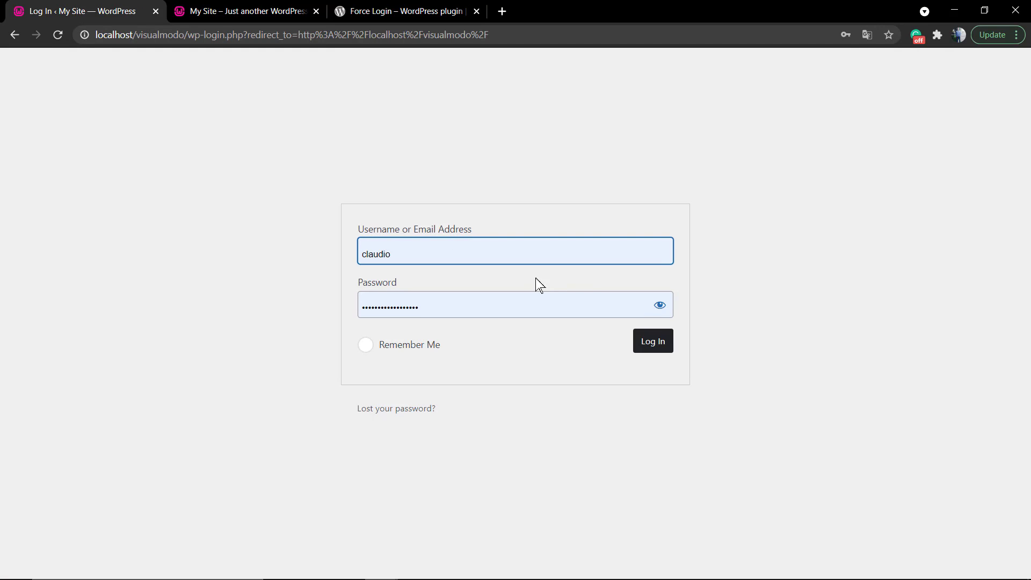
pyautogui.click(652, 340)
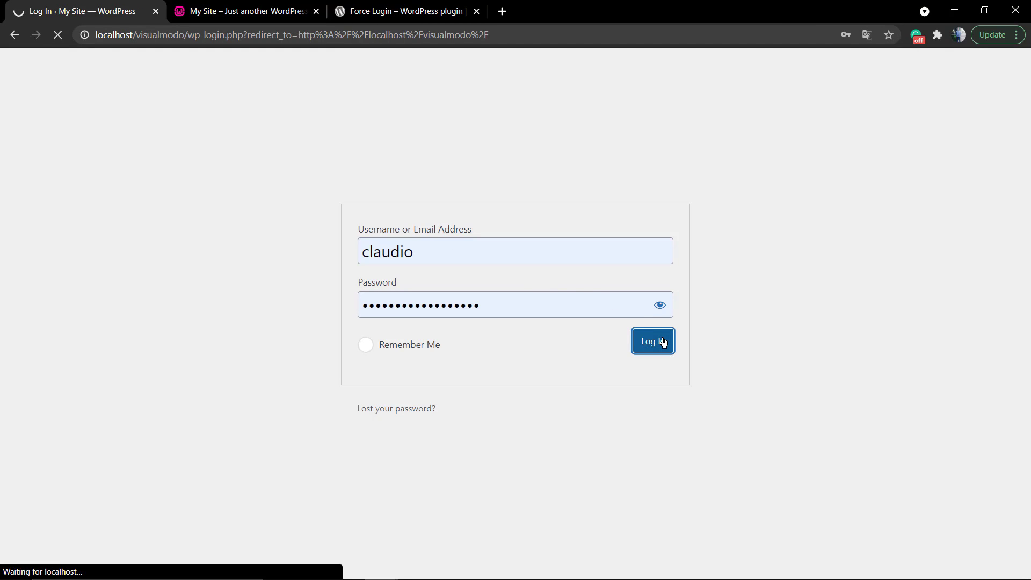
pyautogui.click(652, 342)
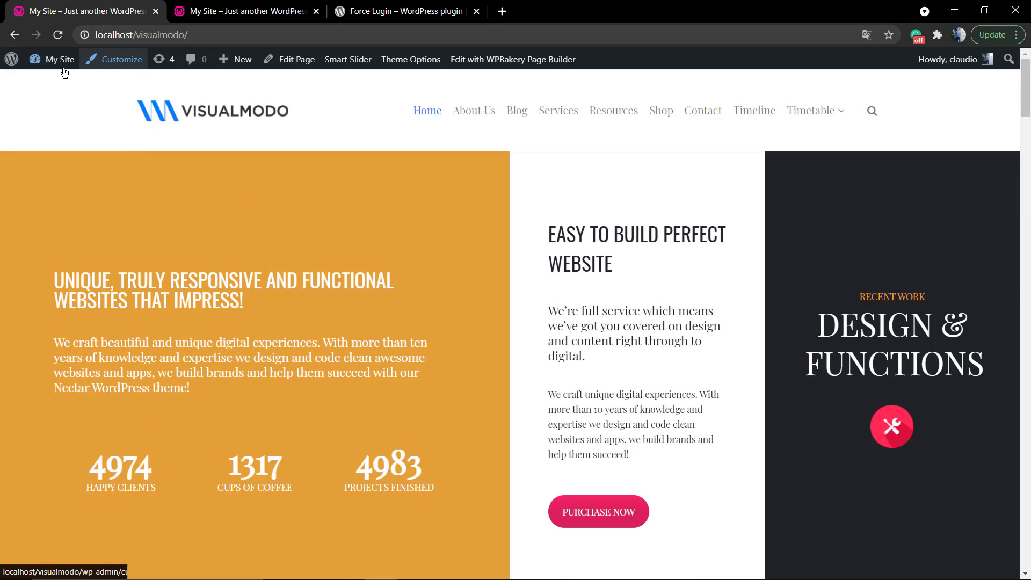
# Step: Go from the front page back to the admin Dashboard via My Site
pyautogui.click(60, 59)
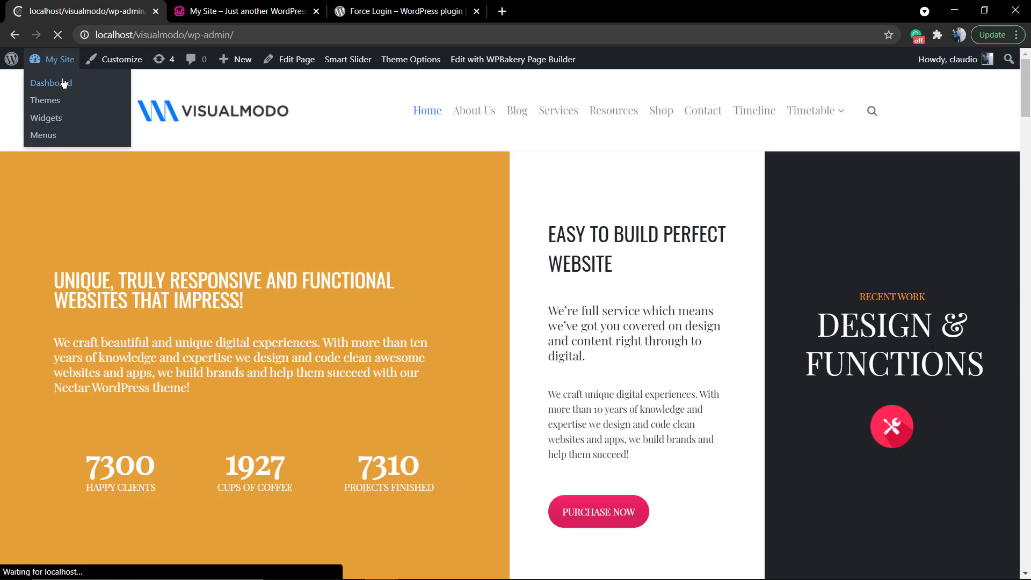
pyautogui.click(51, 83)
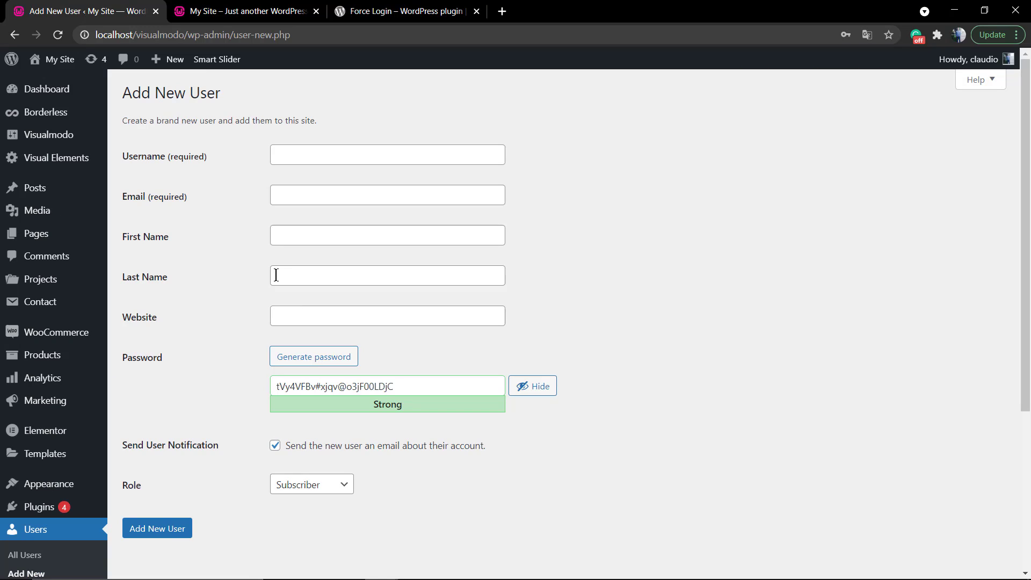
pyautogui.moveTo(179, 279)
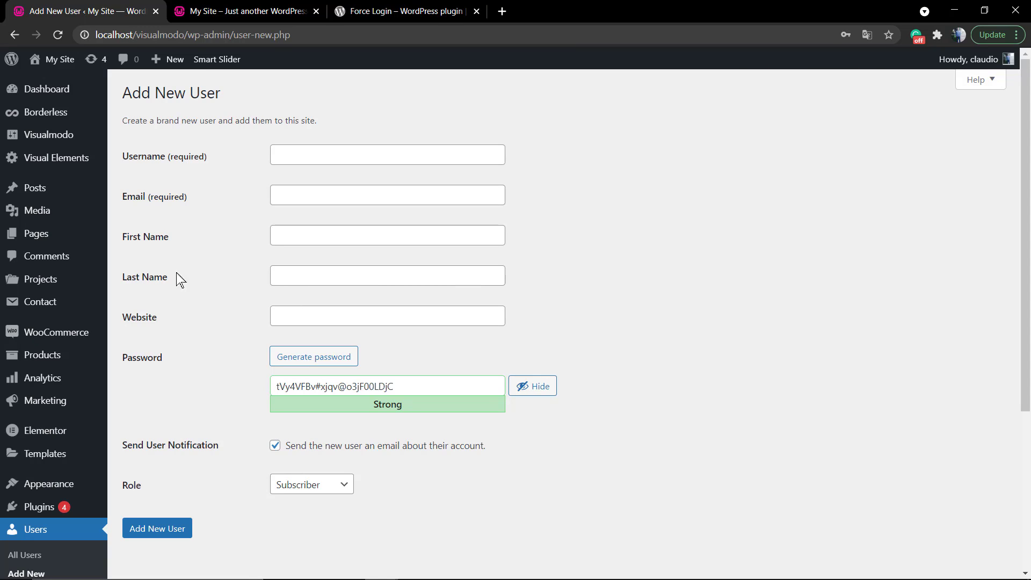
pyautogui.moveTo(126, 291)
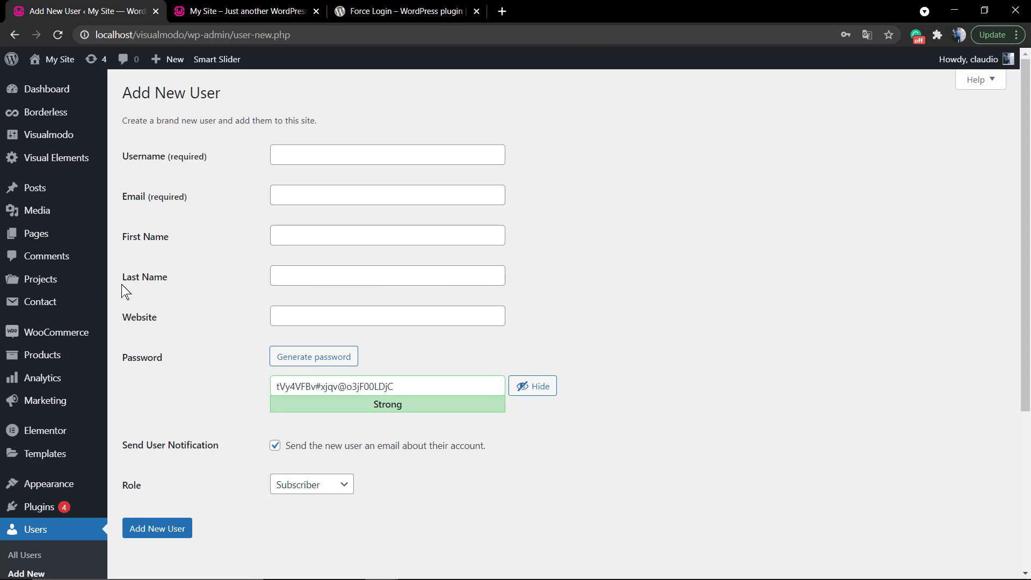
pyautogui.scroll(-3)
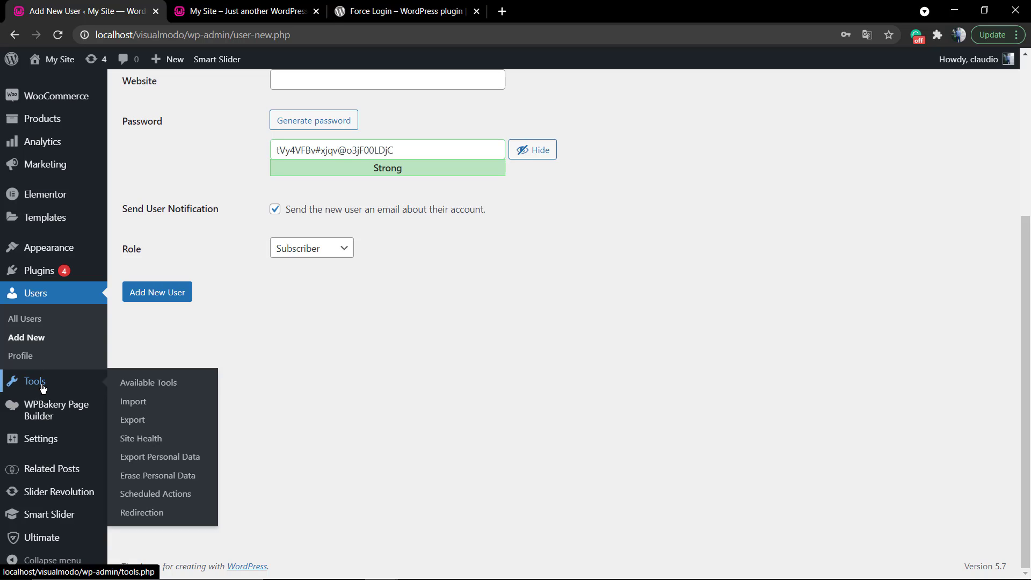
pyautogui.moveTo(40, 270)
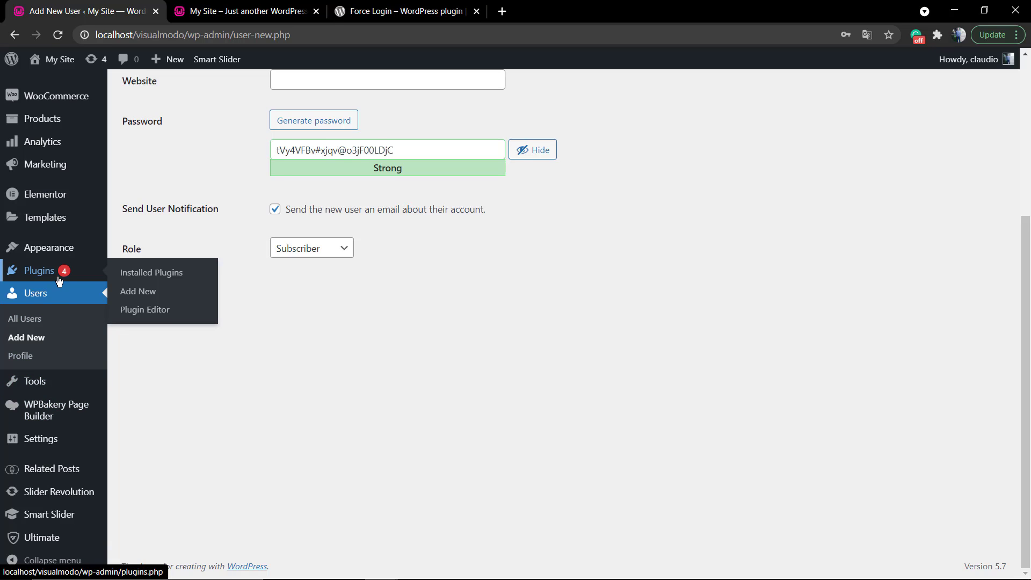